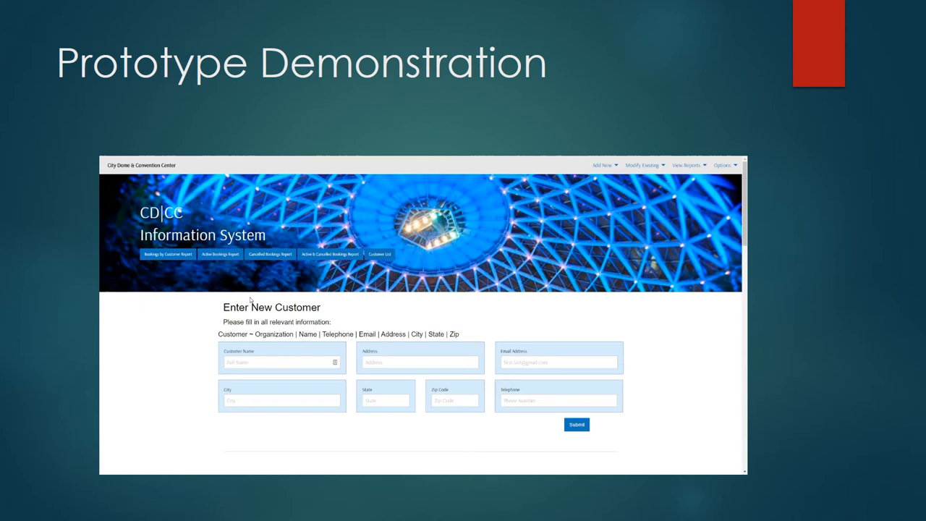
mouse_move(220, 314)
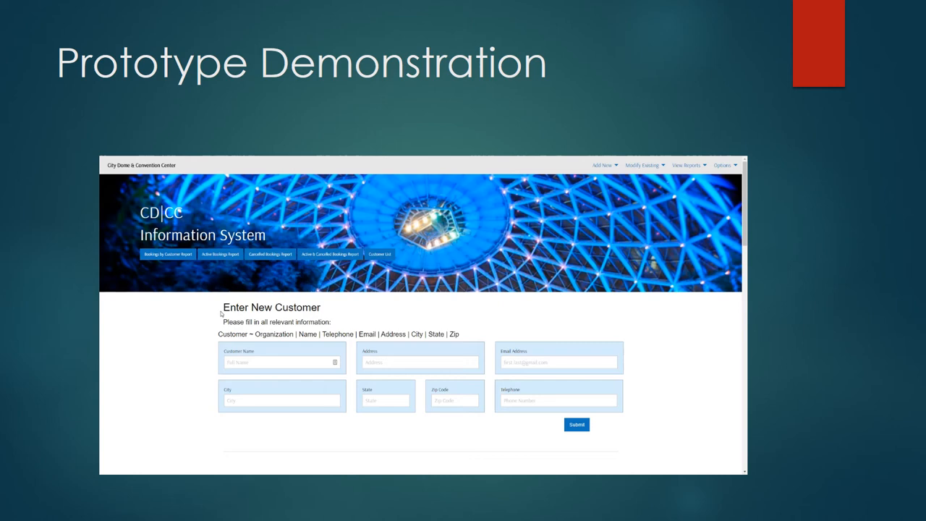
Preview the Add New, Modify Existing and View Reports menus in the top navigation bar
click(603, 164)
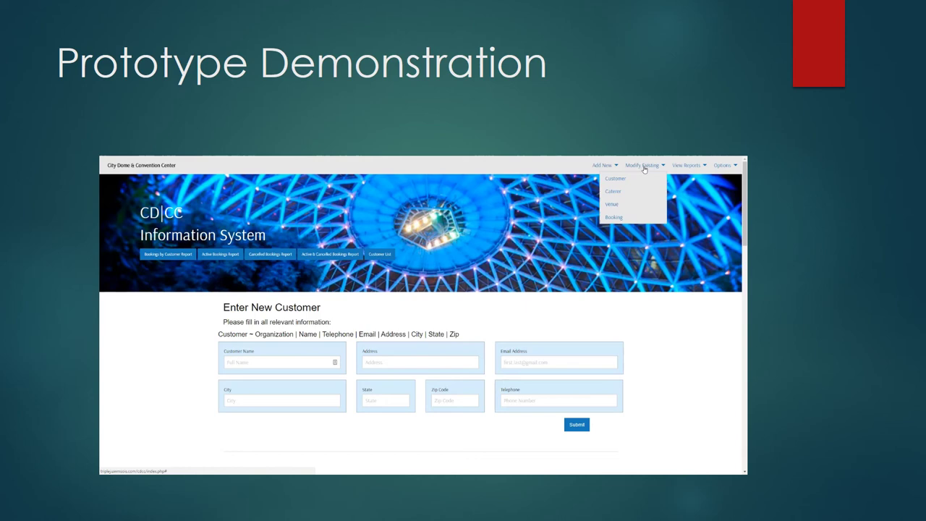
click(684, 164)
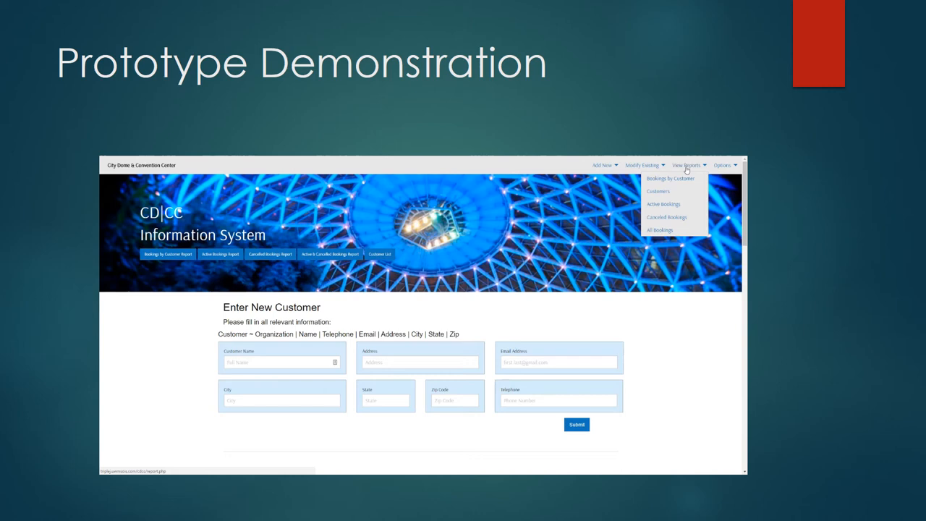
click(724, 165)
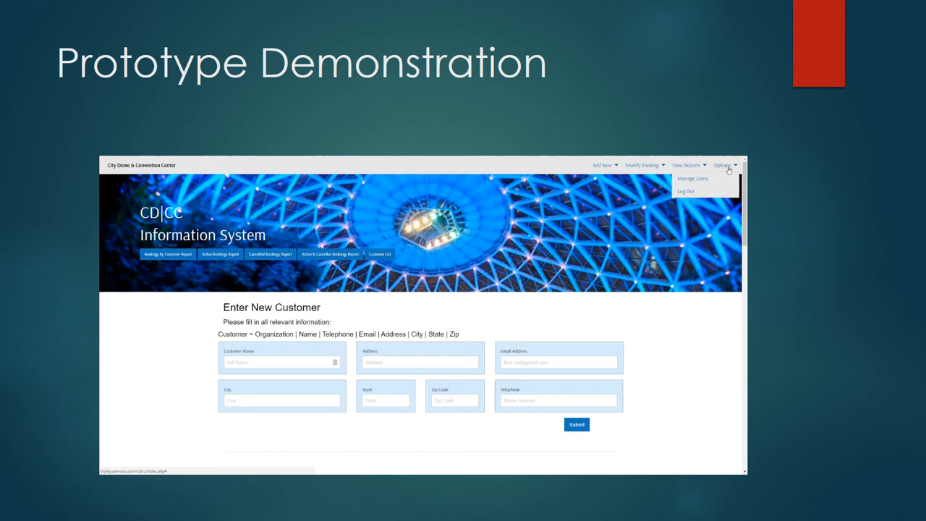
click(691, 179)
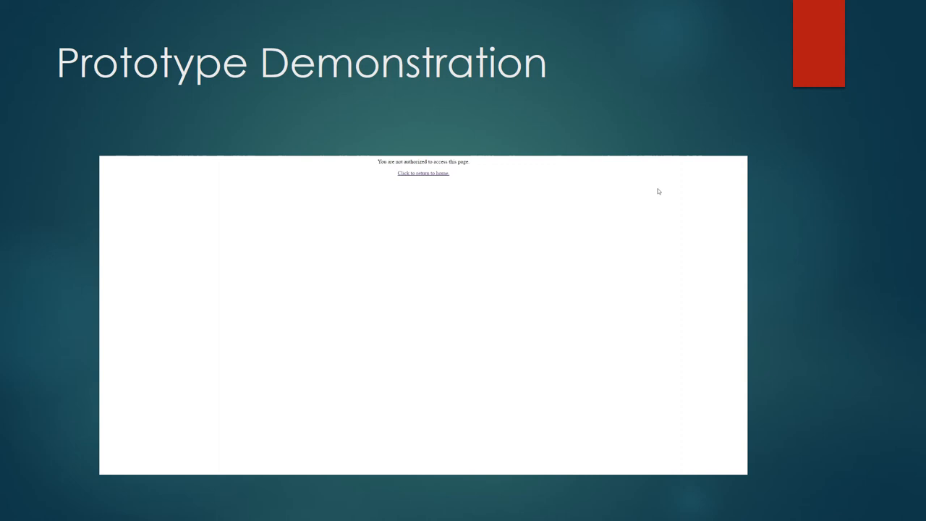
mouse_move(422, 173)
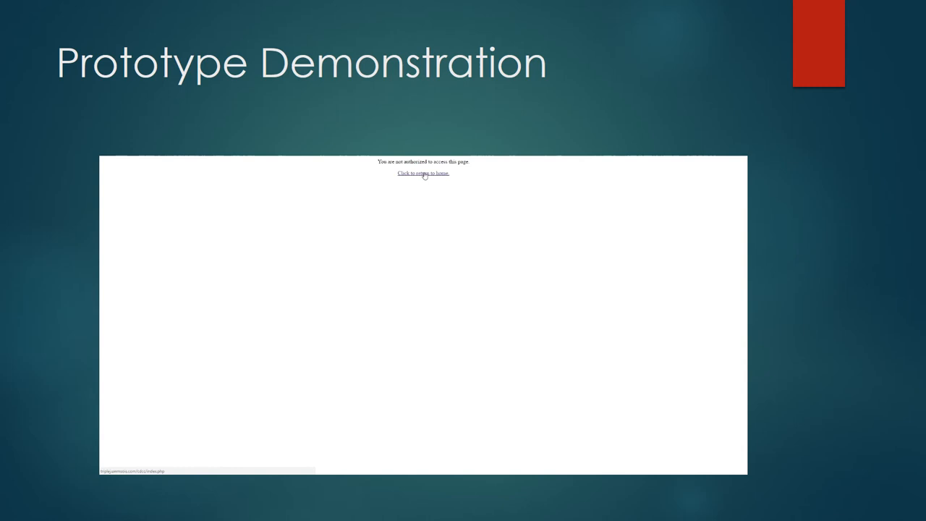
click(421, 173)
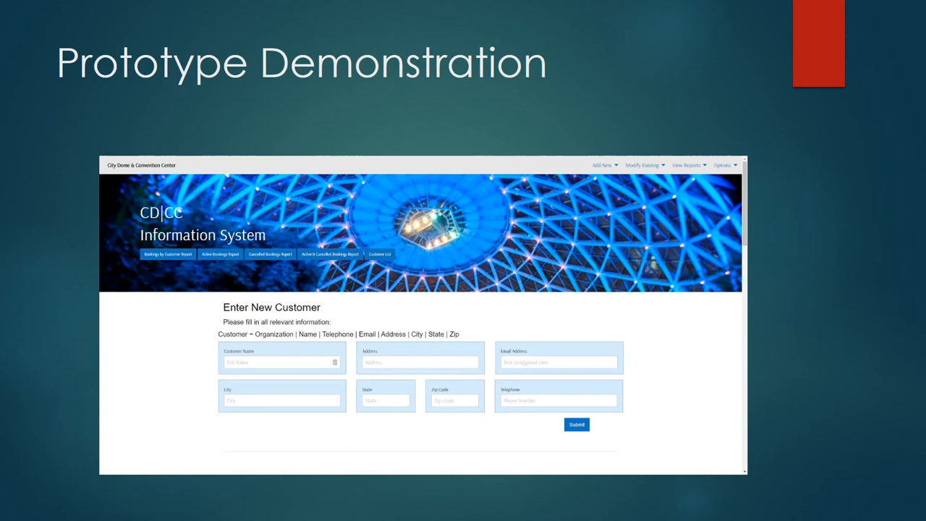
Reach the Check Availability page from the Add New menu
click(602, 164)
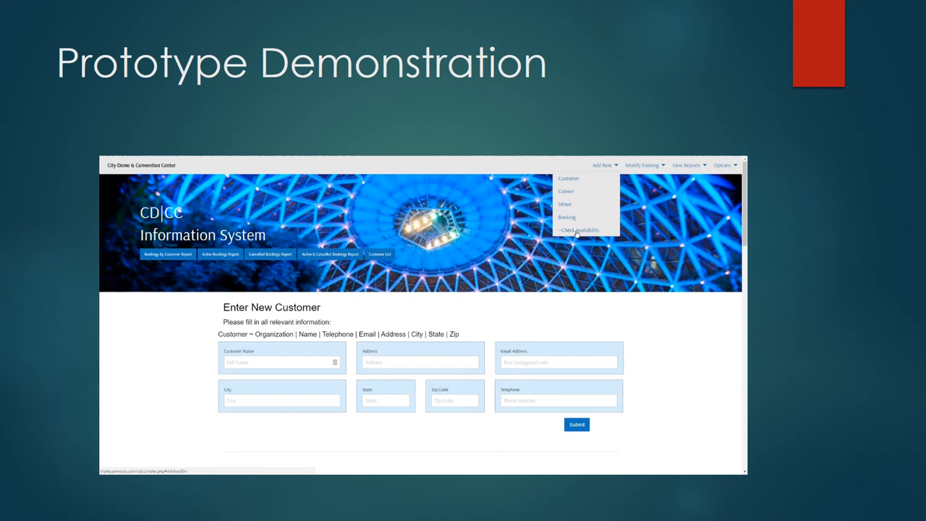
click(576, 230)
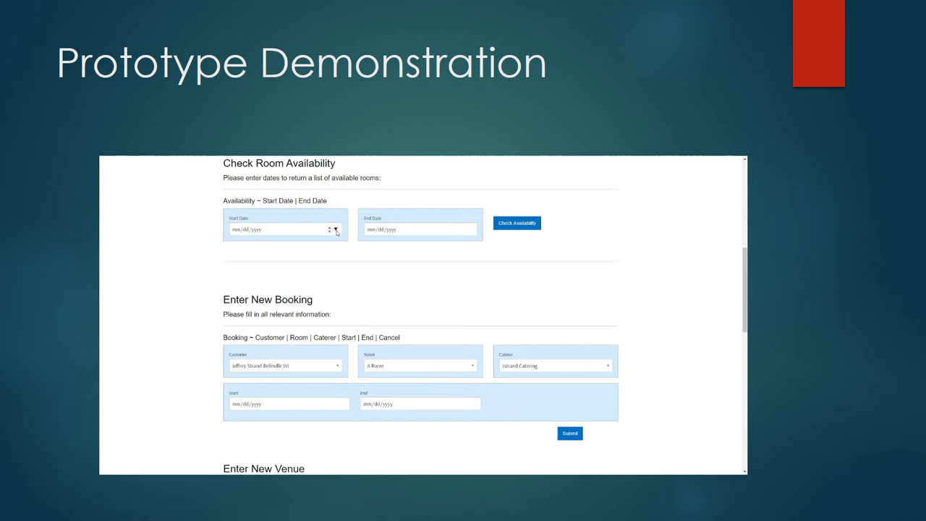
Check room availability starting 05/22/2017 and get the Available Rooms table
text(05/22/2017)
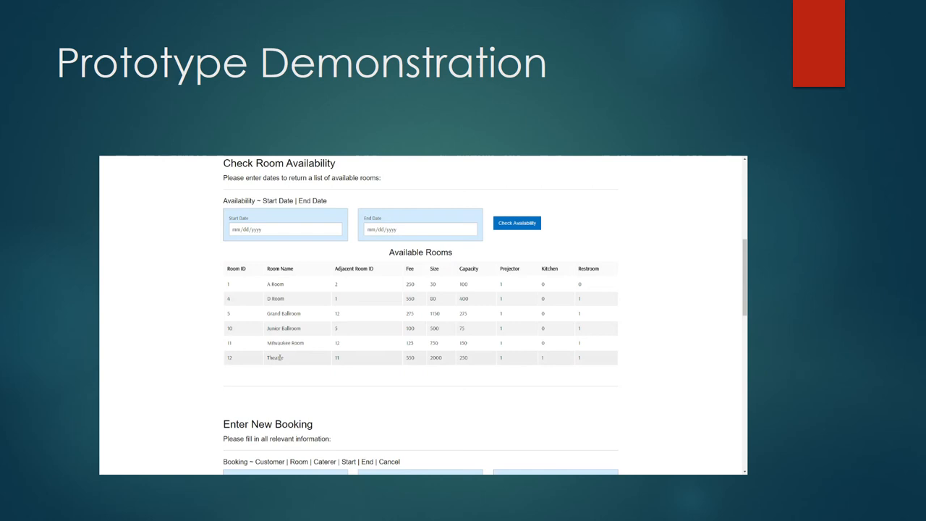
mouse_move(492, 314)
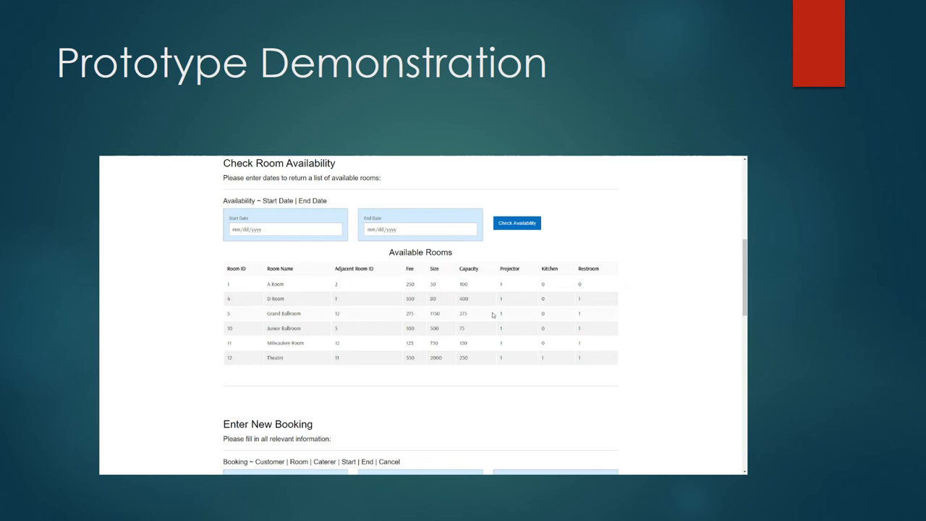
mouse_move(459, 449)
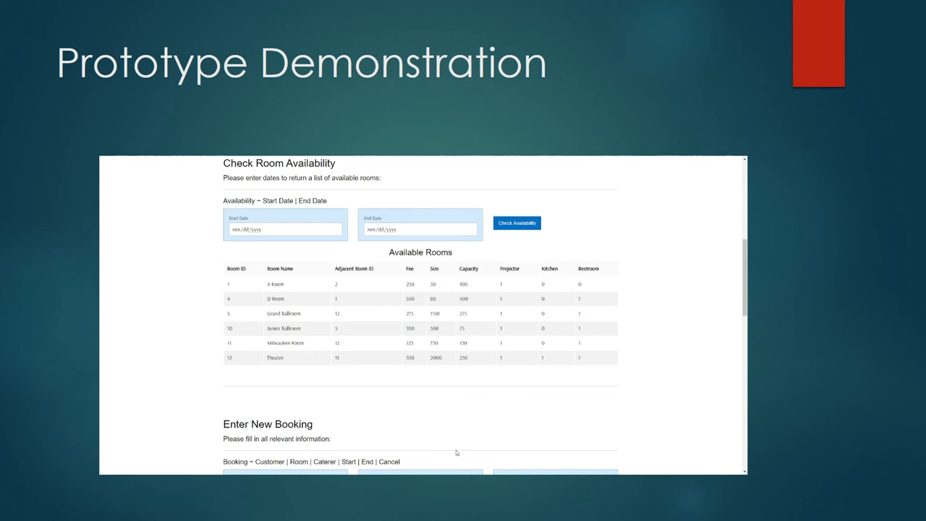
mouse_move(463, 413)
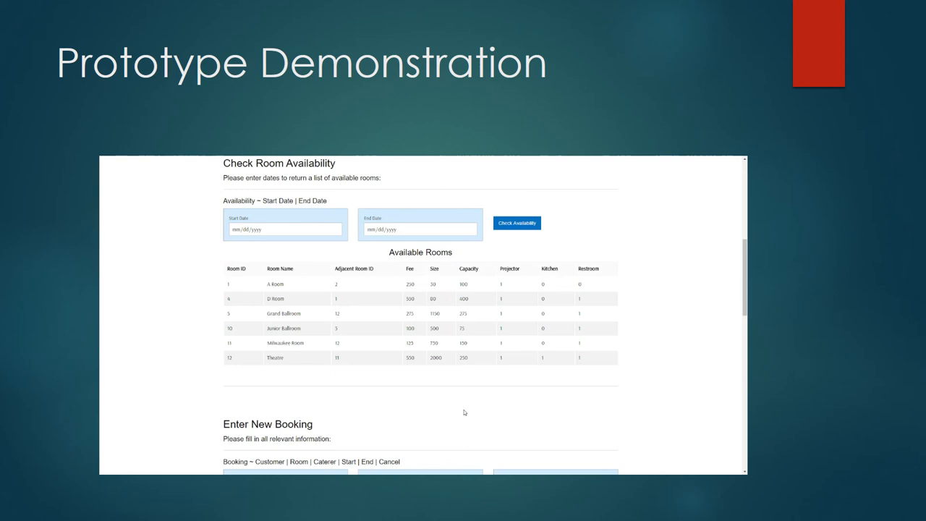
mouse_move(237, 347)
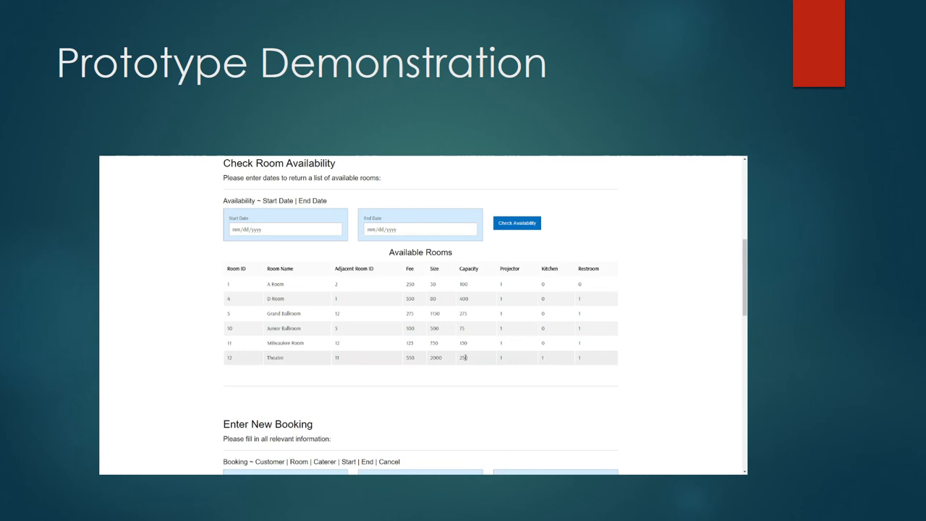
Enter and submit a new Milwaukee Room booking with its customer, caterer and dates
scroll(down, 3)
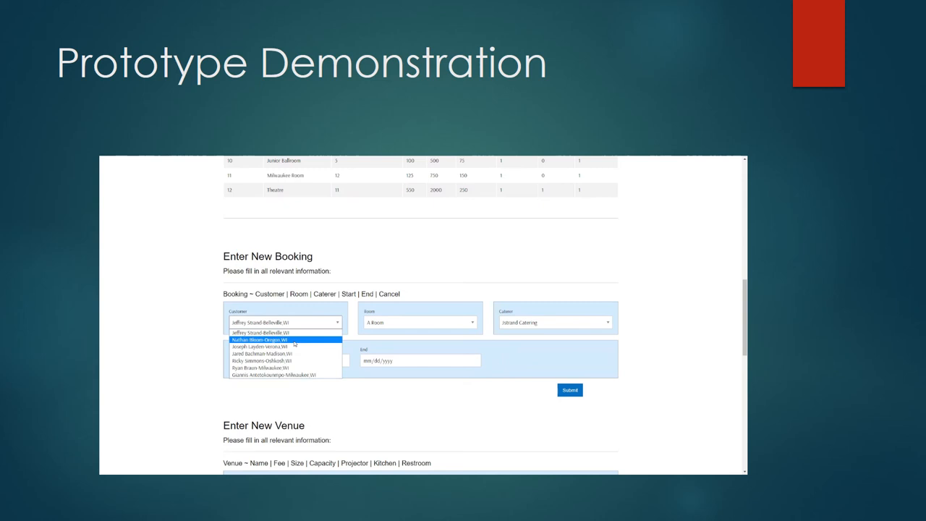
click(420, 321)
text(05/24/2017)
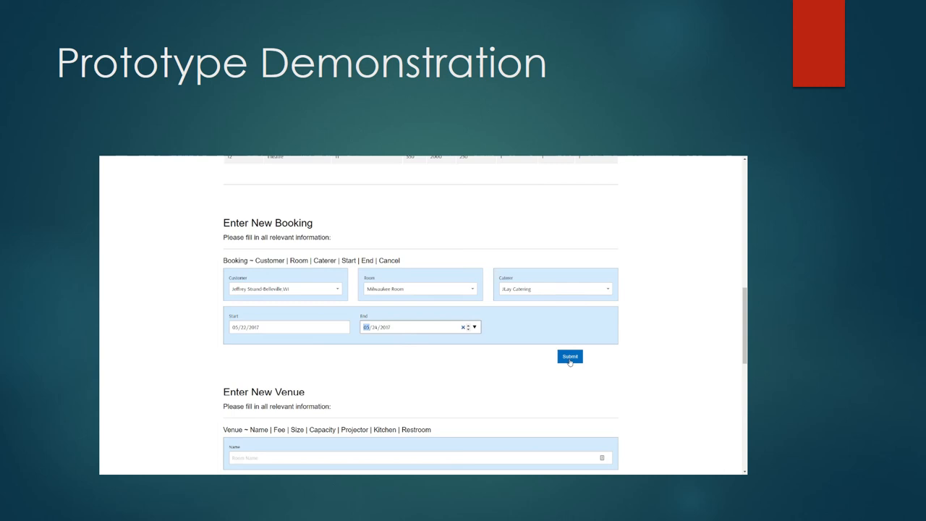
click(570, 356)
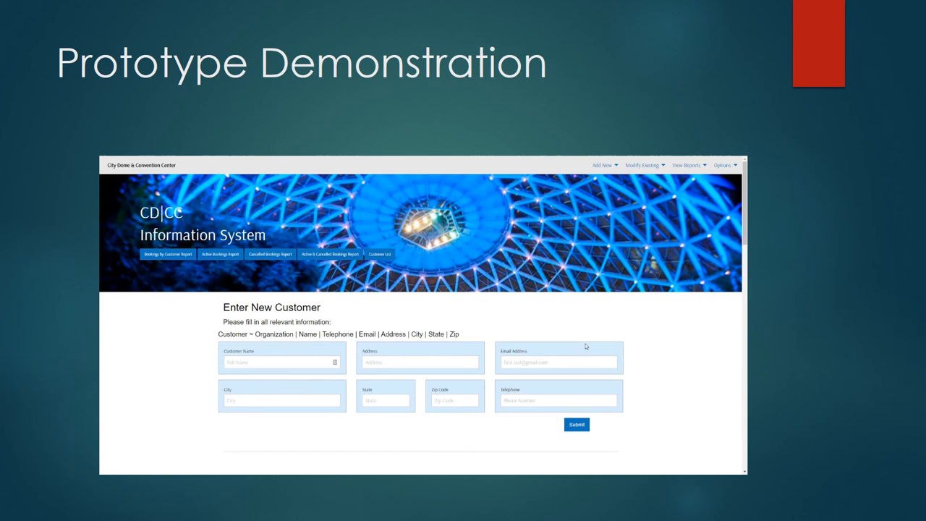
click(603, 165)
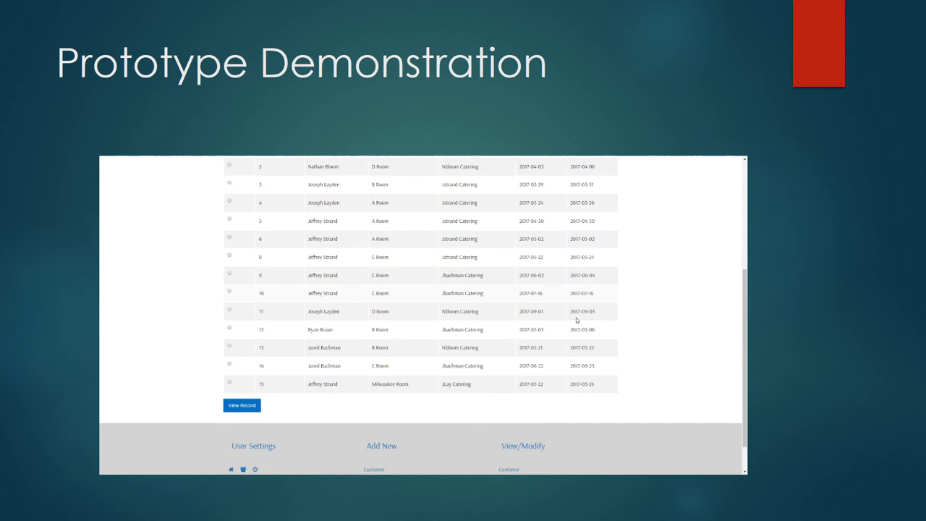
scroll(down, 3)
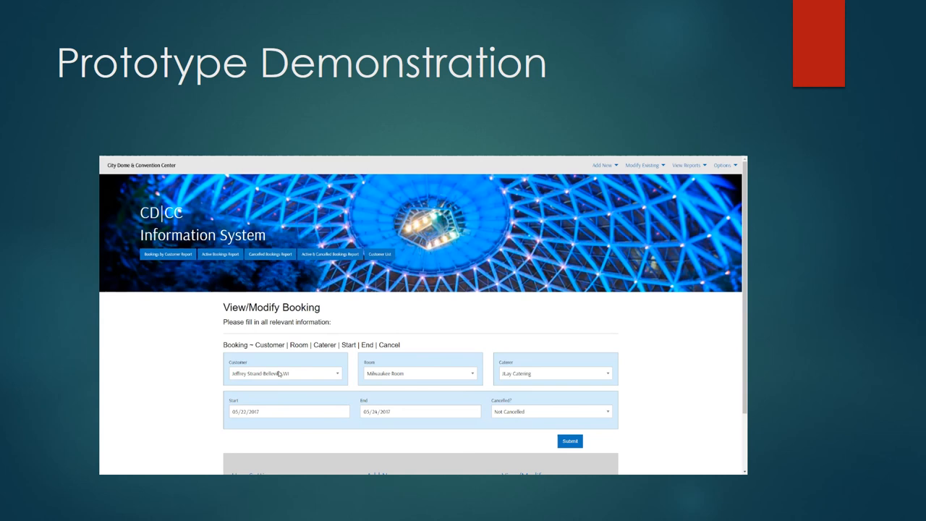
mouse_move(532, 415)
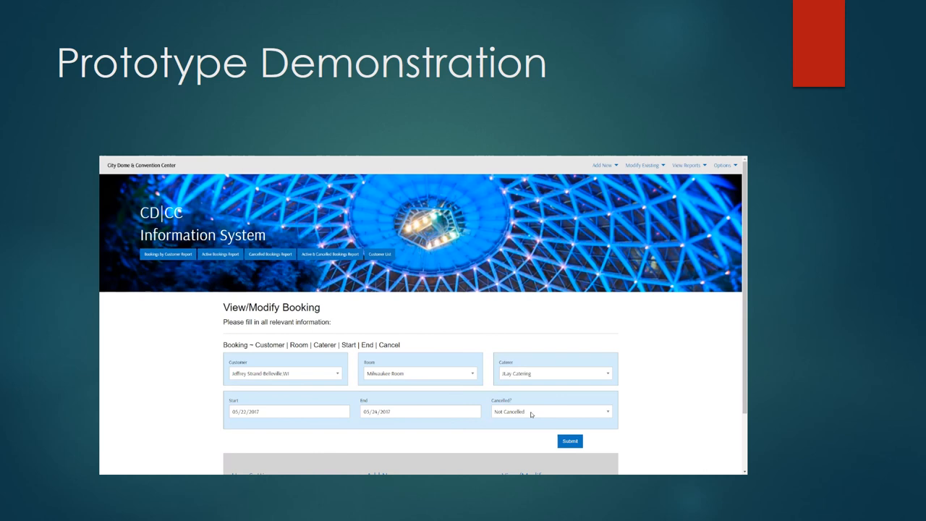
Mark the Milwaukee Room booking's status as Cancelled
click(553, 410)
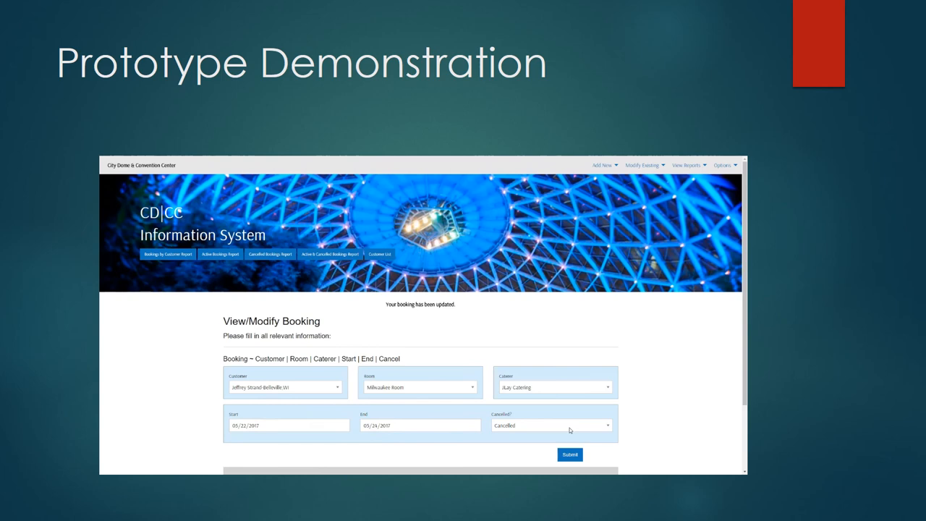
mouse_move(564, 344)
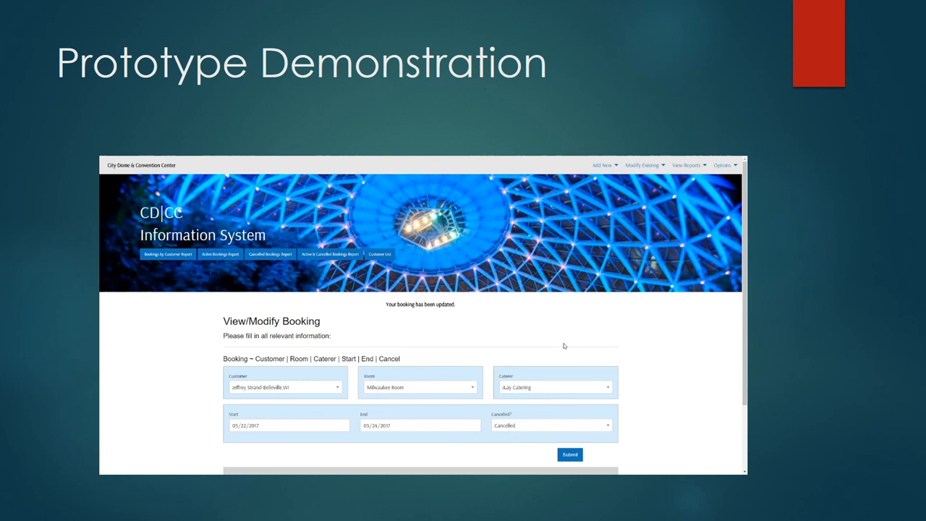
mouse_move(191, 330)
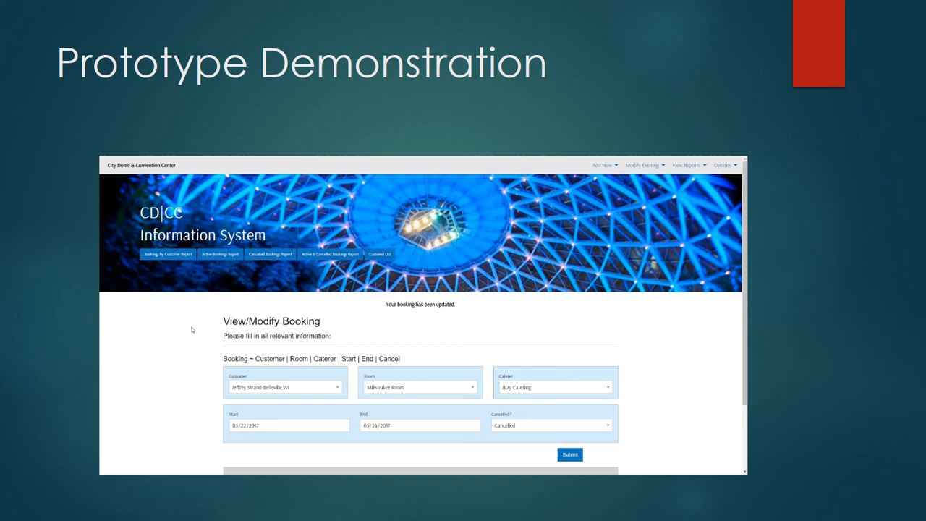
mouse_move(625, 283)
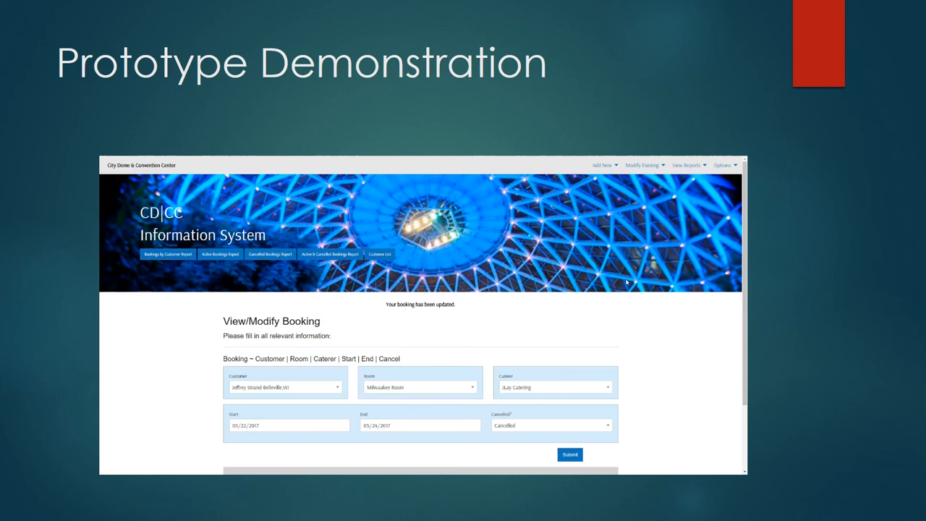
mouse_move(161, 275)
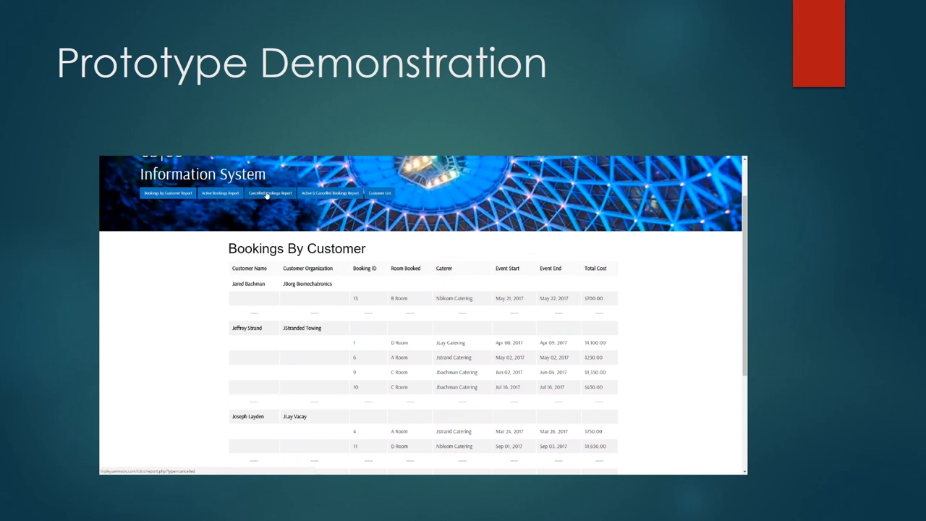
Bring up the Cancelled Bookings report listing the Milwaukee Room booking
click(267, 194)
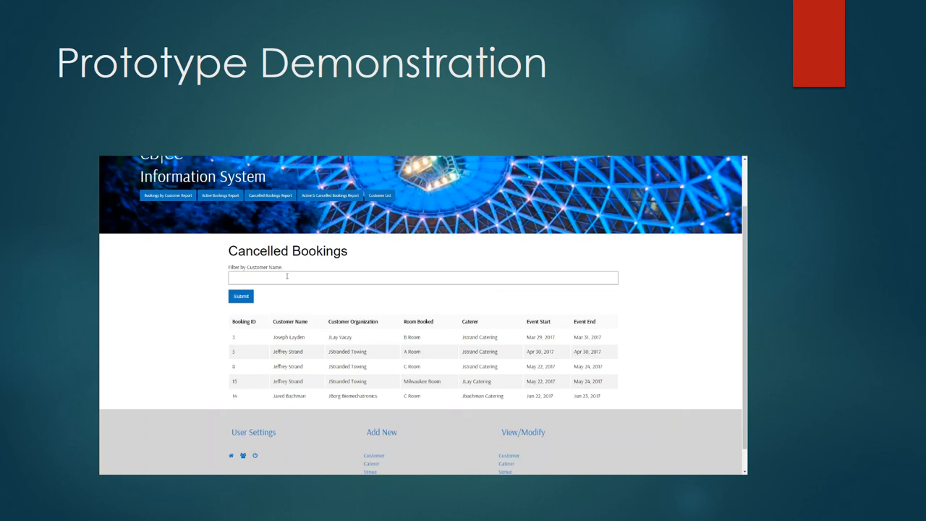
Filter the Cancelled Bookings report to customer name 'Strand', leaving three bookings
text(Strand)
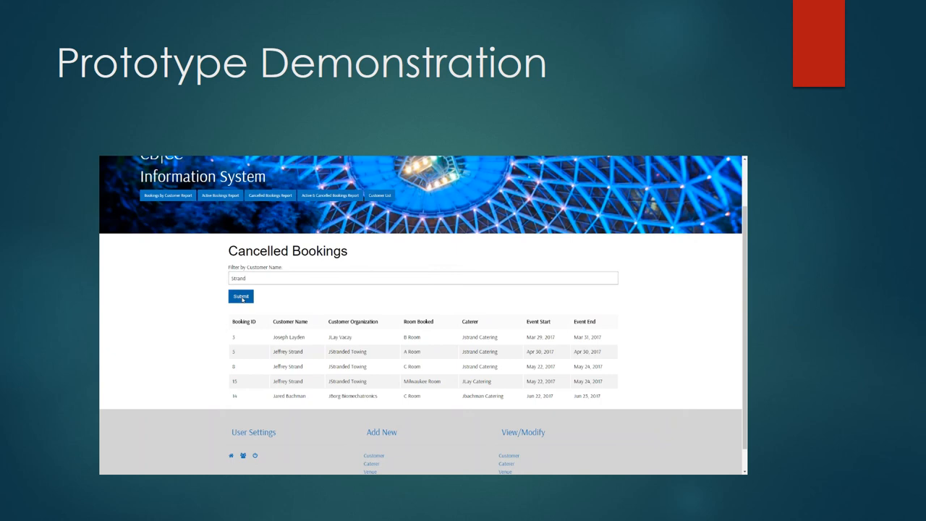
click(240, 297)
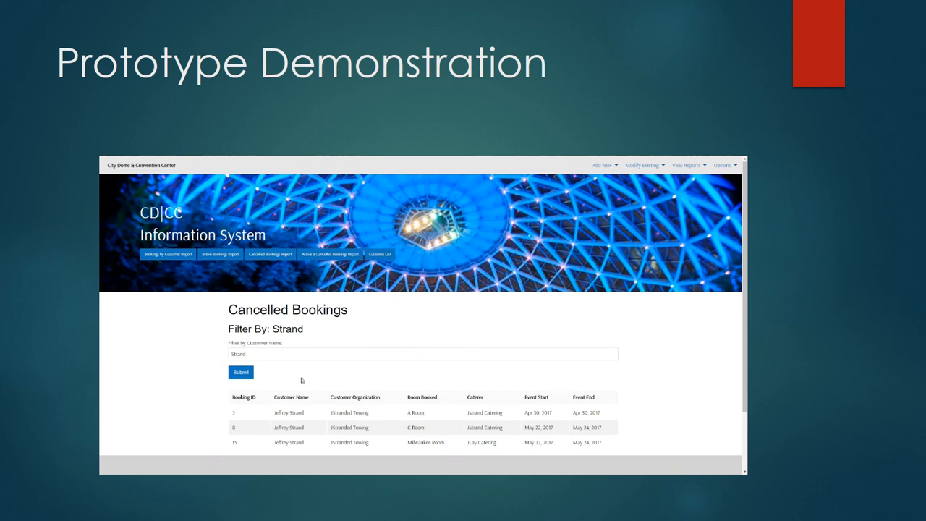
scroll(down, 3)
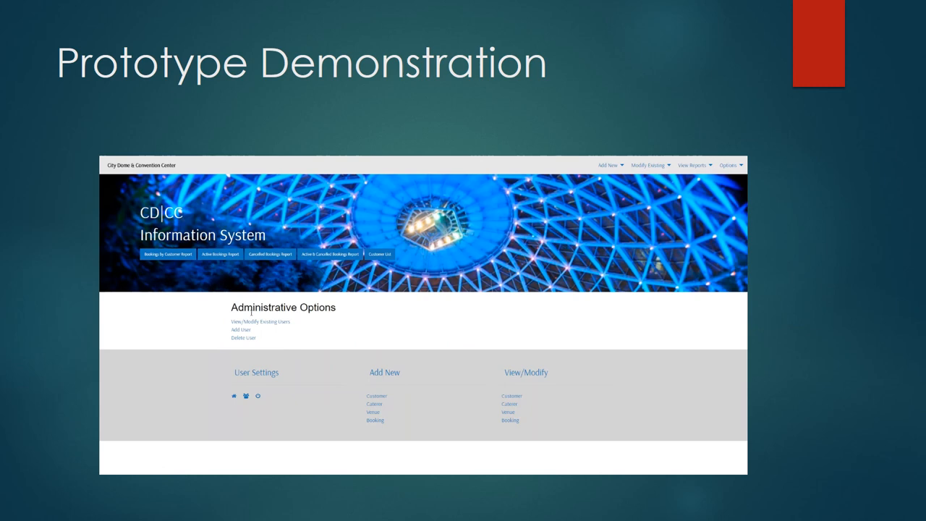
mouse_move(318, 344)
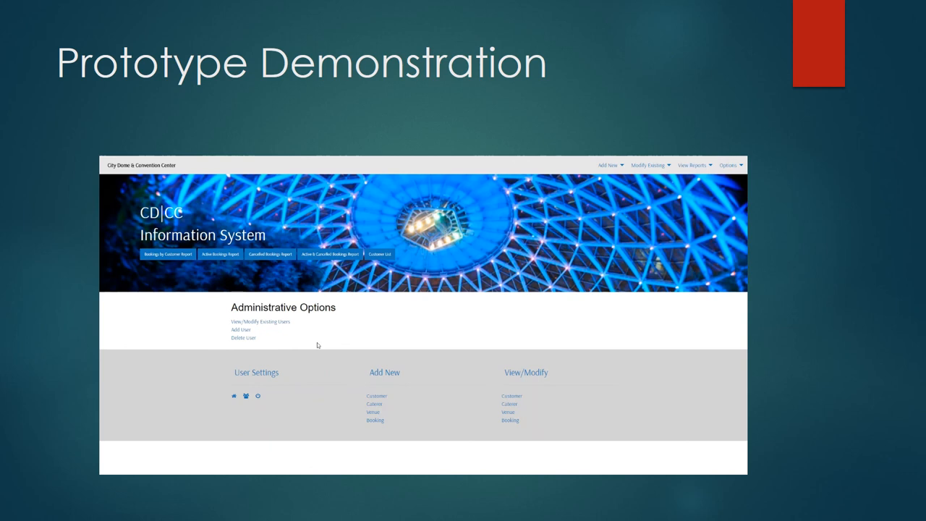